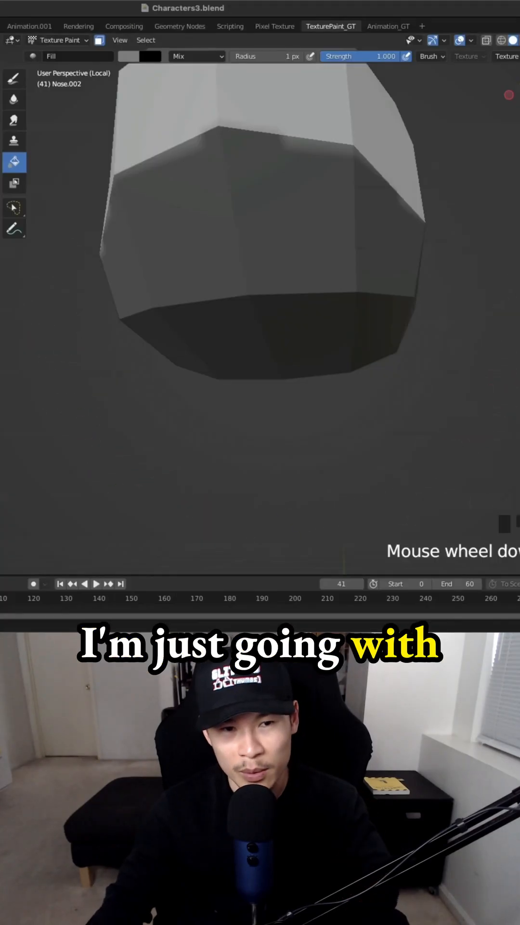
Step: Switch from the Fill tool to the TexDraw brush for painting the head
{"action": "left_click", "coordinate": [14, 78]}
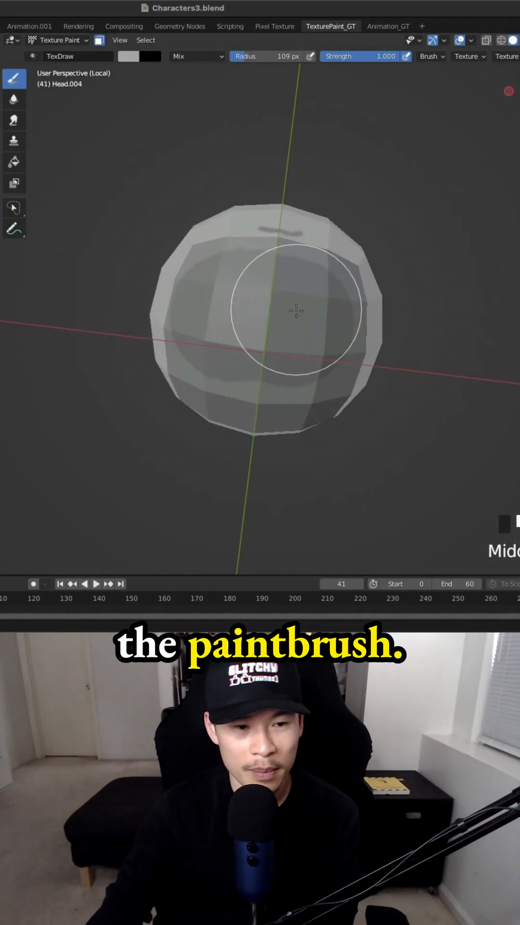
{"action": "mouse_move", "coordinate": [314, 328]}
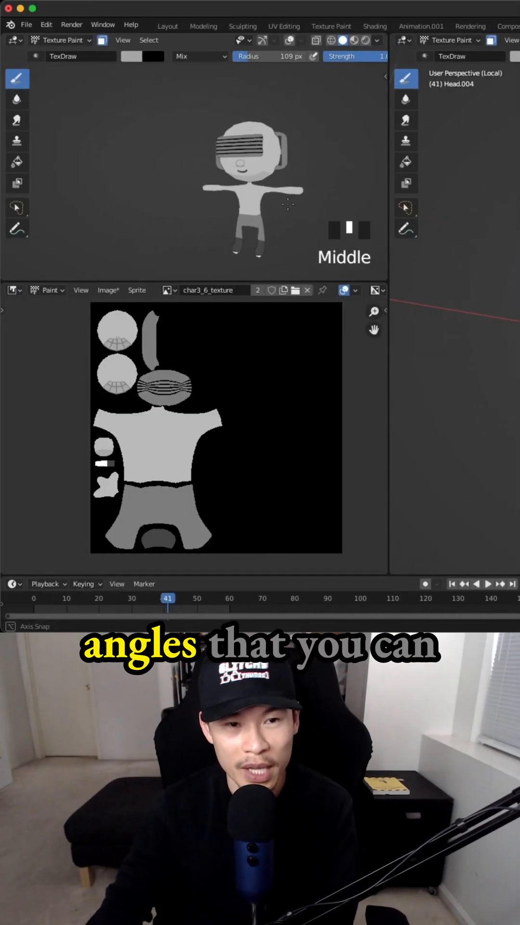
Step: Zoom around the painted character and return to the TexturePaint_GT workspace in Object Mode
{"action": "scroll", "scroll_direction": "up", "scroll_amount": 3}
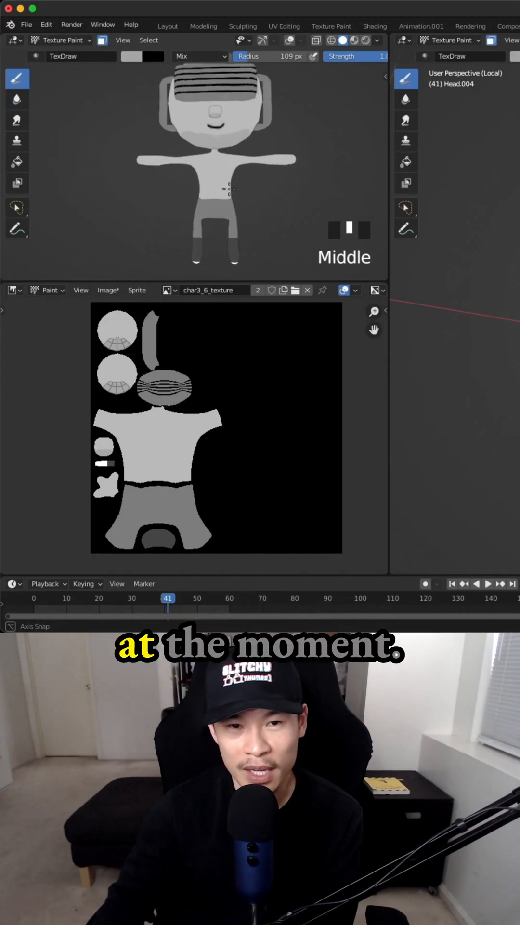
{"action": "scroll", "scroll_direction": "up", "scroll_amount": 3}
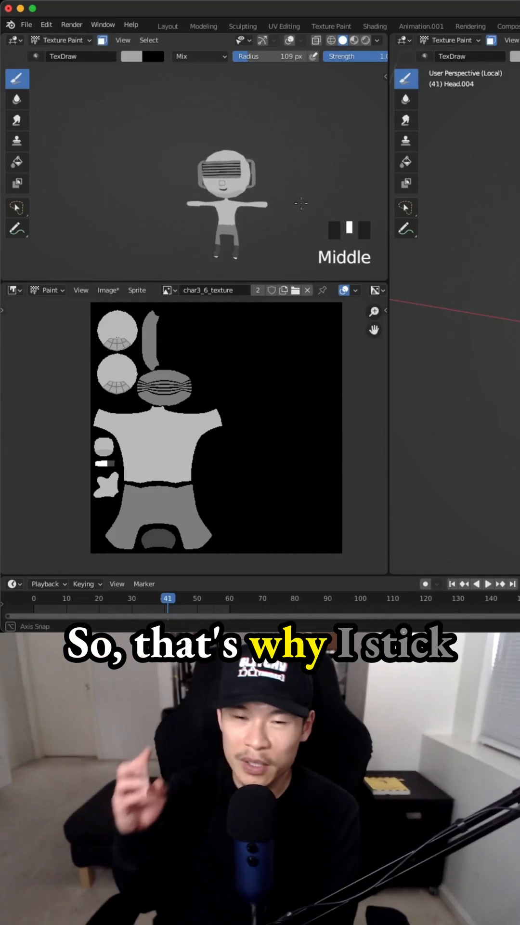
{"action": "scroll", "scroll_direction": "up", "scroll_amount": 3}
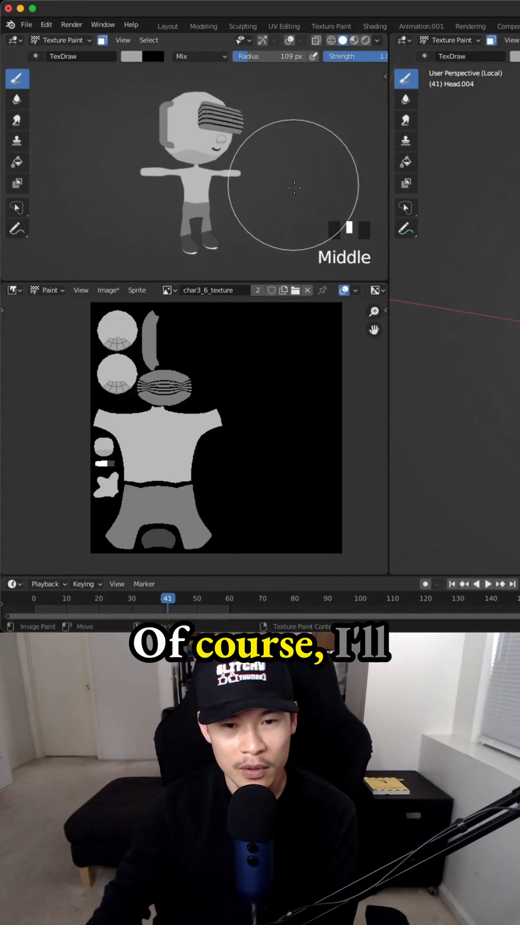
{"action": "left_click", "coordinate": [59, 39]}
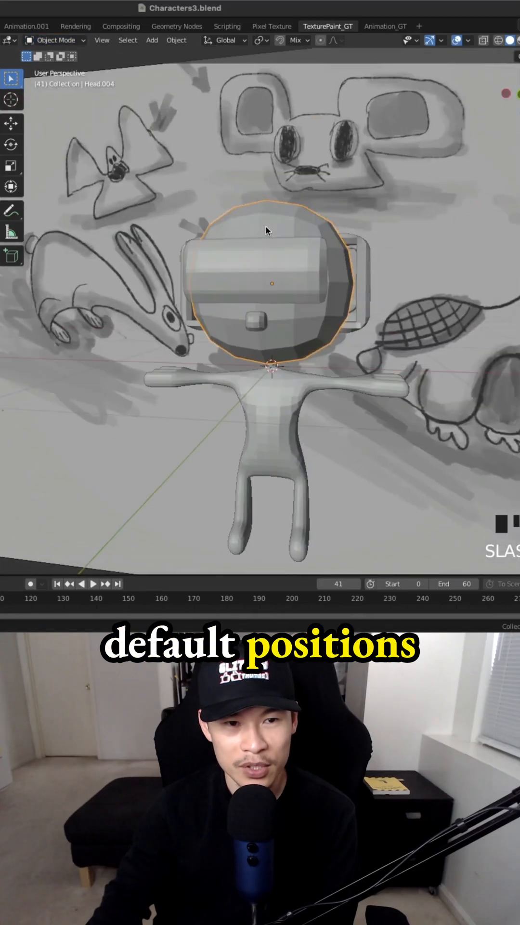
Step: Put the body into Texture Paint mode and orbit to view under the arm
{"action": "left_click", "coordinate": [55, 39]}
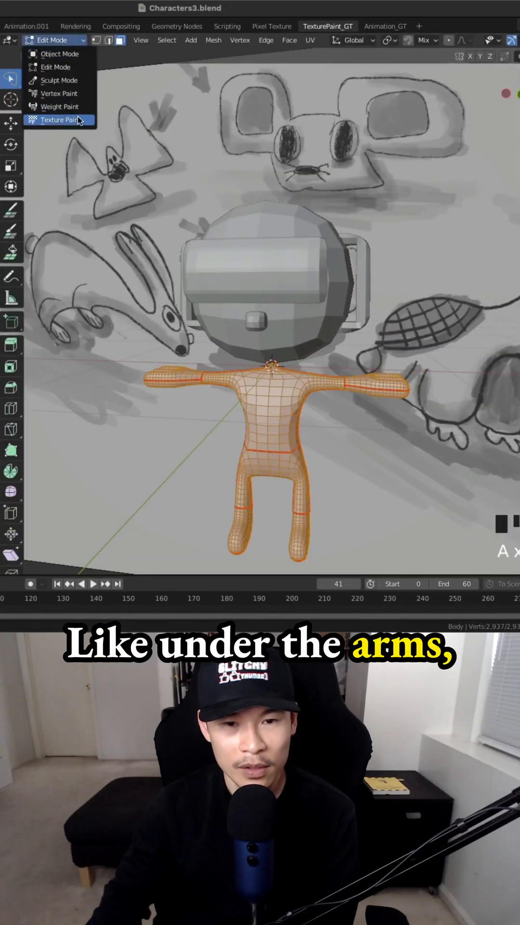
{"action": "left_click", "coordinate": [58, 120]}
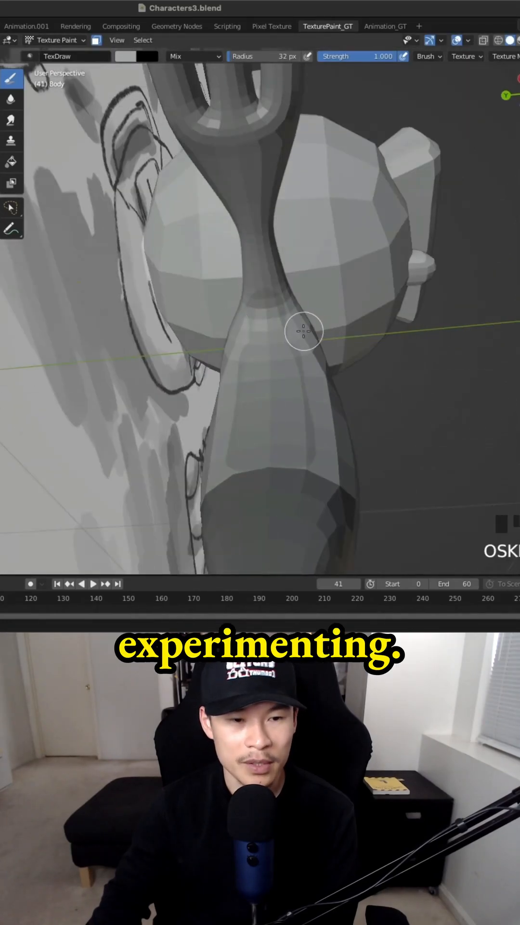
{"action": "scroll", "scroll_direction": "down", "scroll_amount": 3}
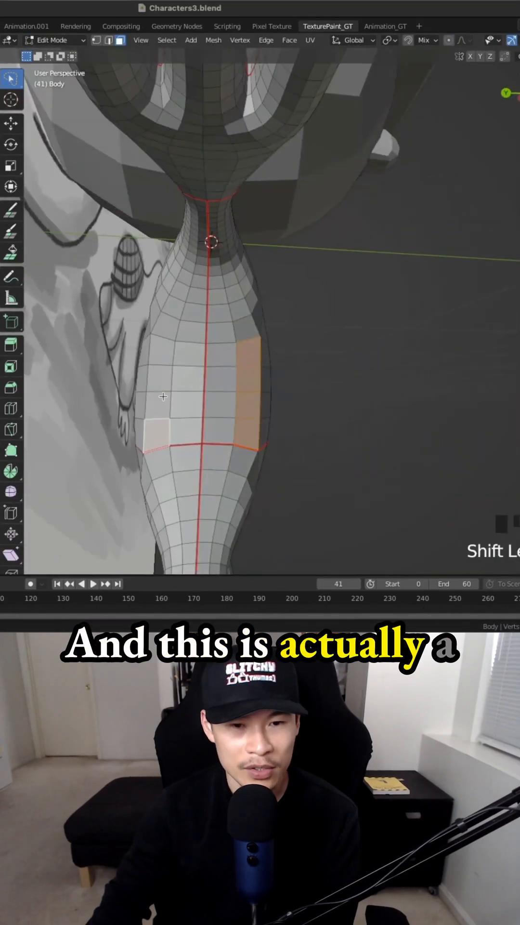
{"action": "scroll", "scroll_direction": "up", "scroll_amount": 3}
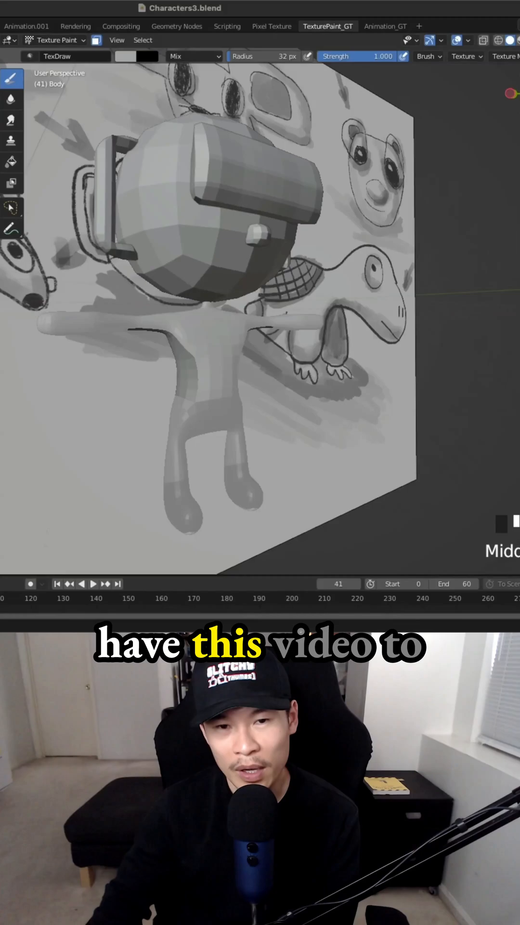
Step: Show the Shading workspace with the Principled BSDF, Shader to RGB and Color Ramp nodes
{"action": "scroll", "scroll_direction": "down", "scroll_amount": 3}
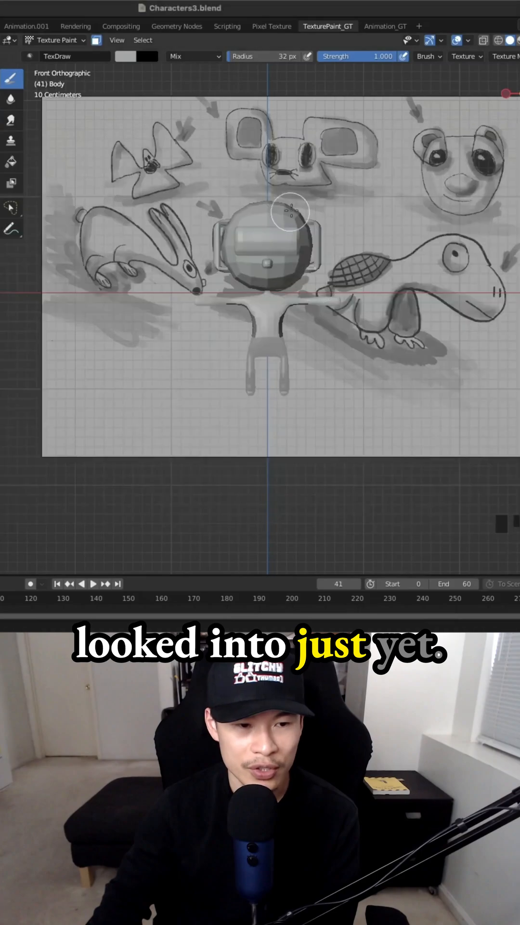
{"action": "left_click", "coordinate": [163, 10]}
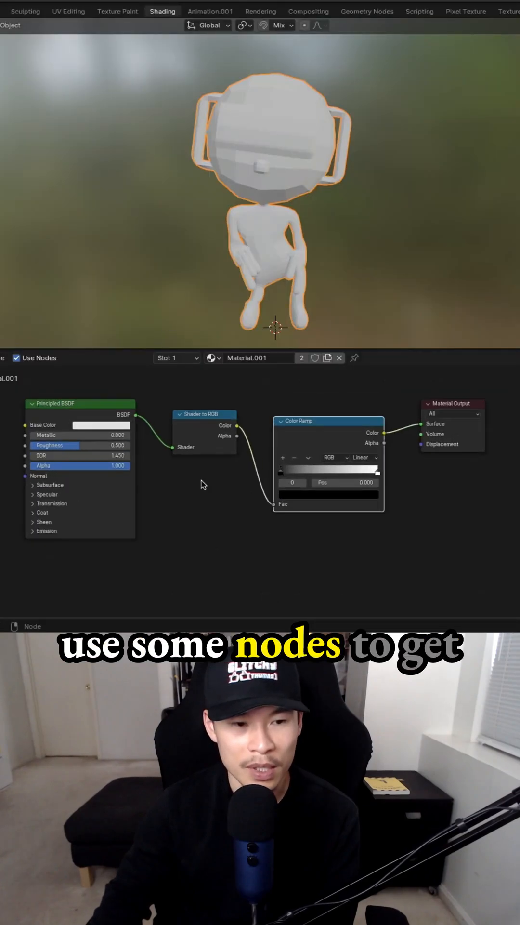